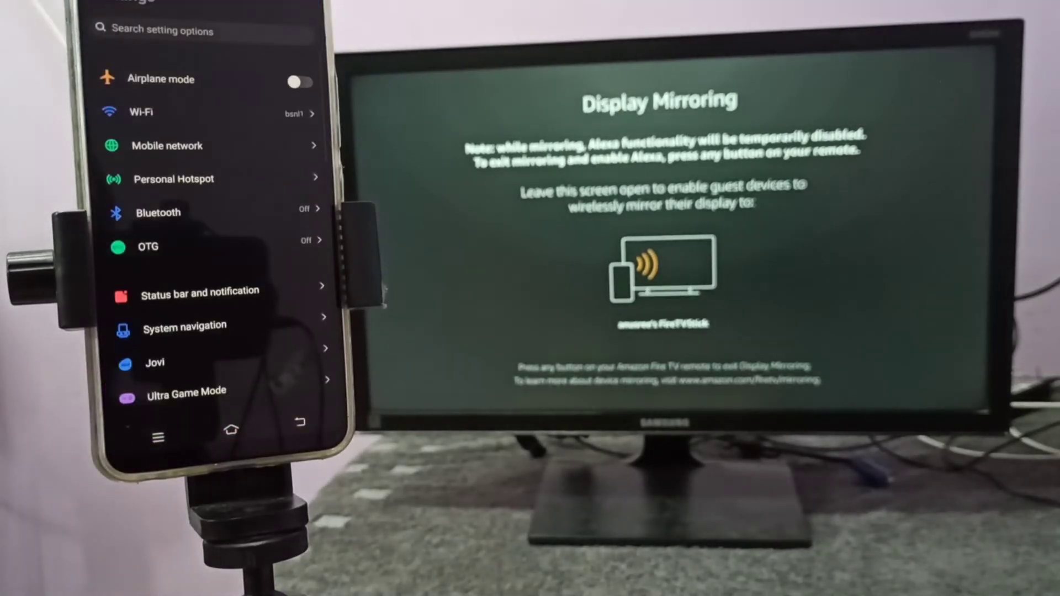
Reach Smart Mirroring in the Settings list and open its file and screen mirroring options.
{"action": "scroll", "scroll_direction": "down", "scroll_amount": 3}
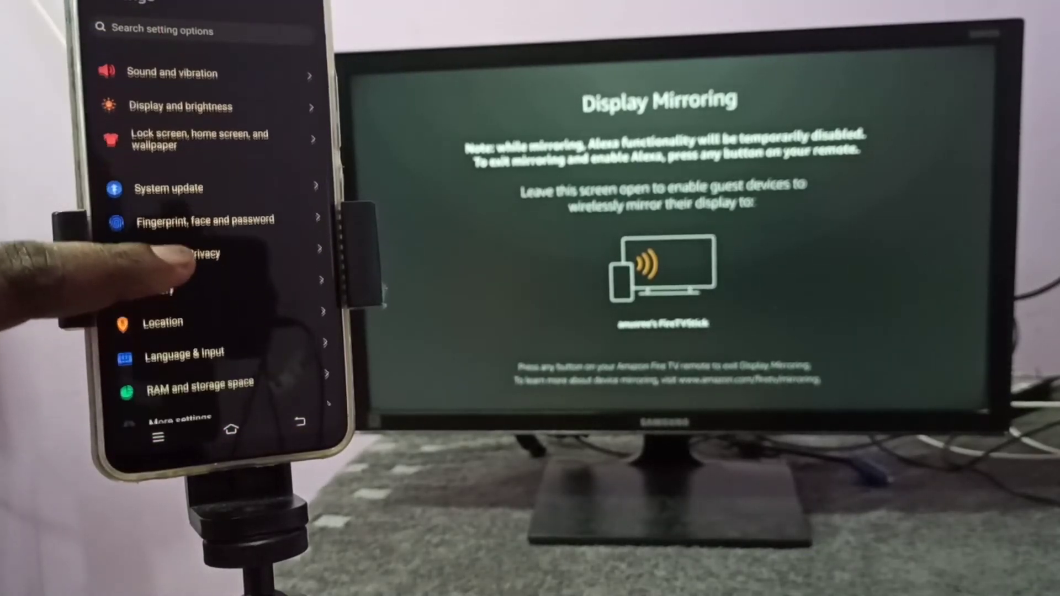
{"action": "scroll", "scroll_direction": "down", "scroll_amount": 3}
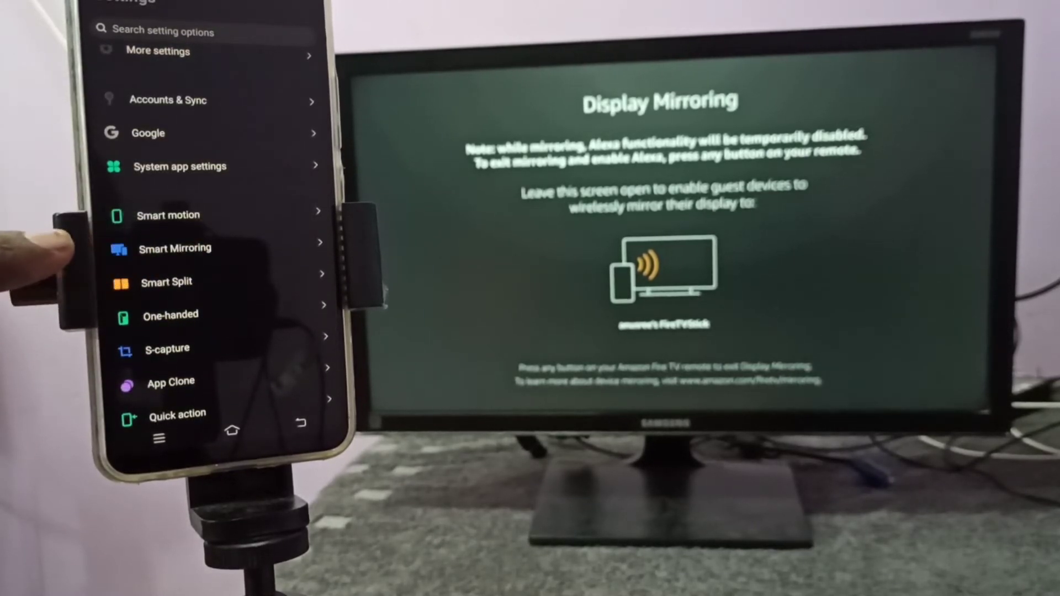
{"action": "left_click", "coordinate": [180, 248]}
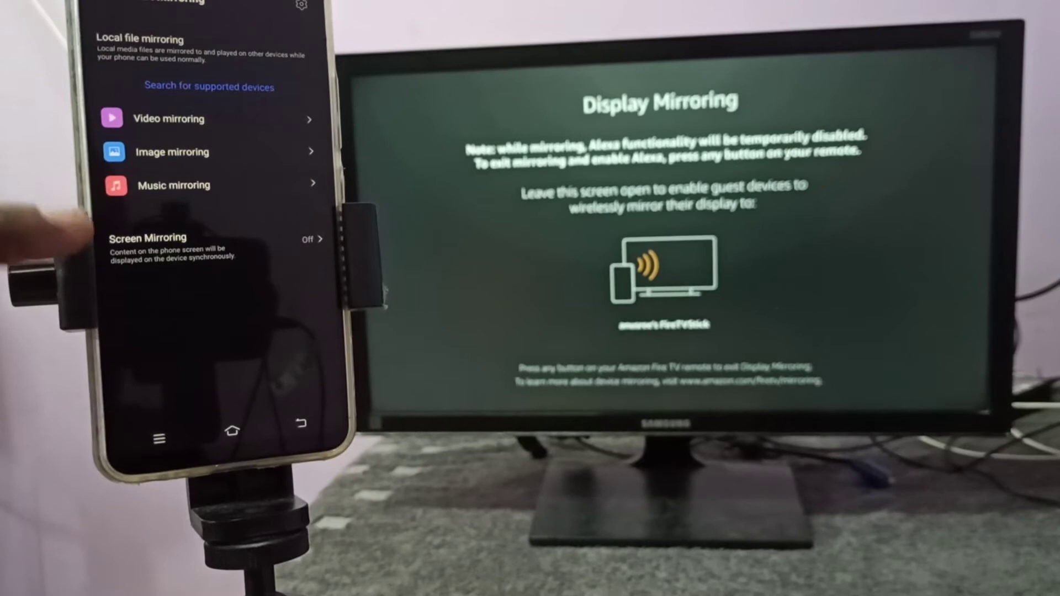